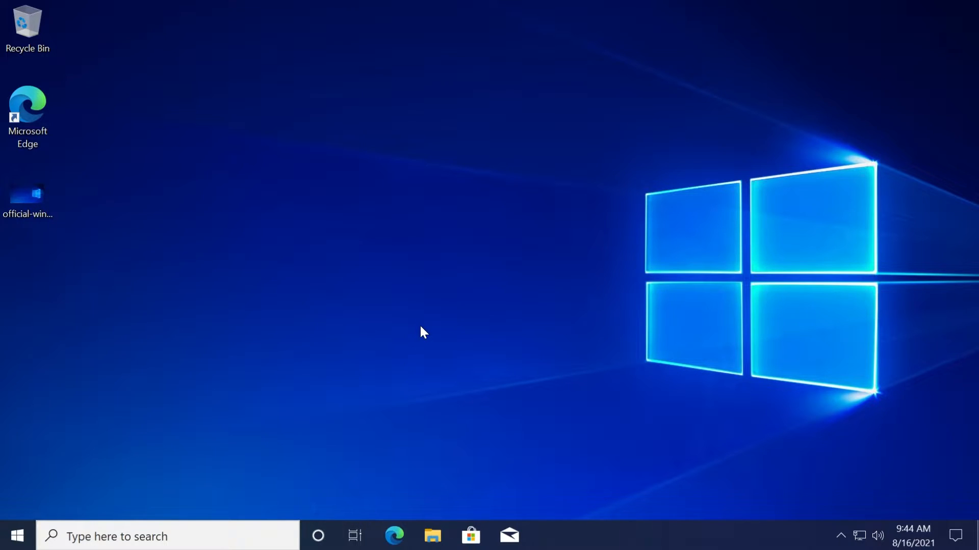
pyautogui.moveTo(480, 220)
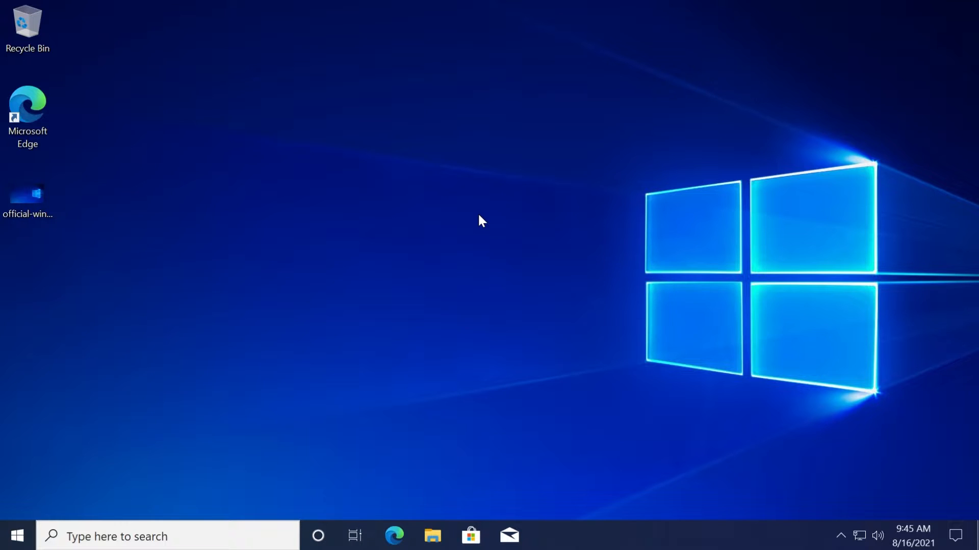
pyautogui.moveTo(486, 234)
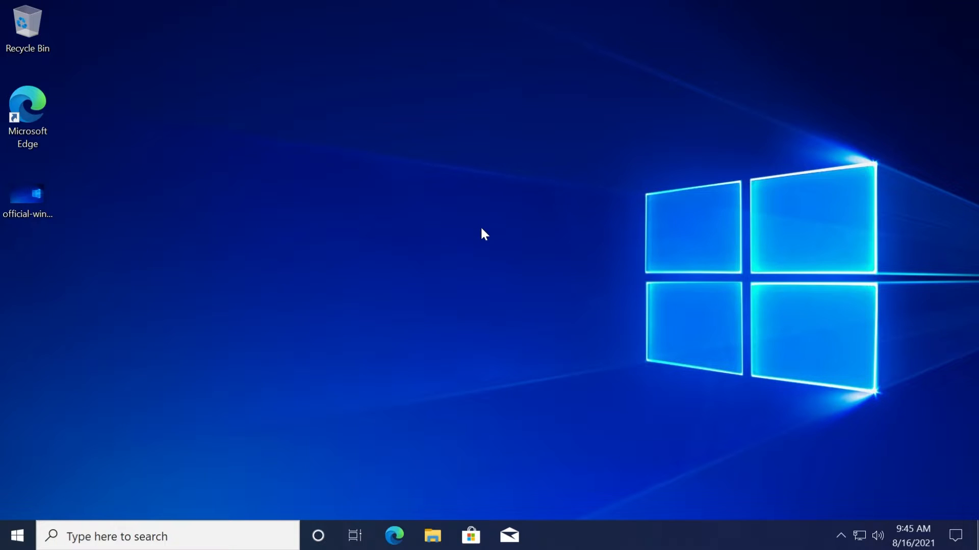
pyautogui.moveTo(453, 336)
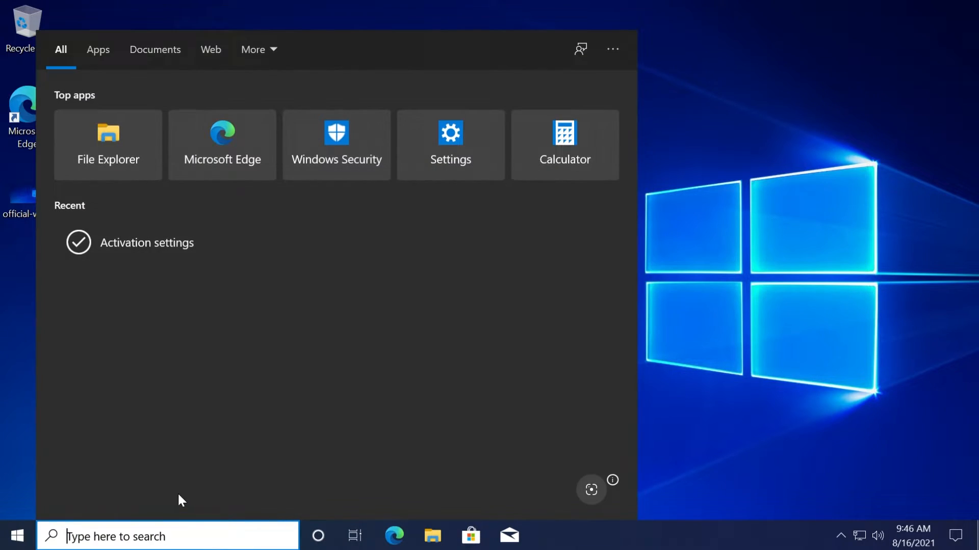
# Step: Search the Start menu for 'reset' and open Reset this PC on the Recovery page
pyautogui.write('reset this PC')
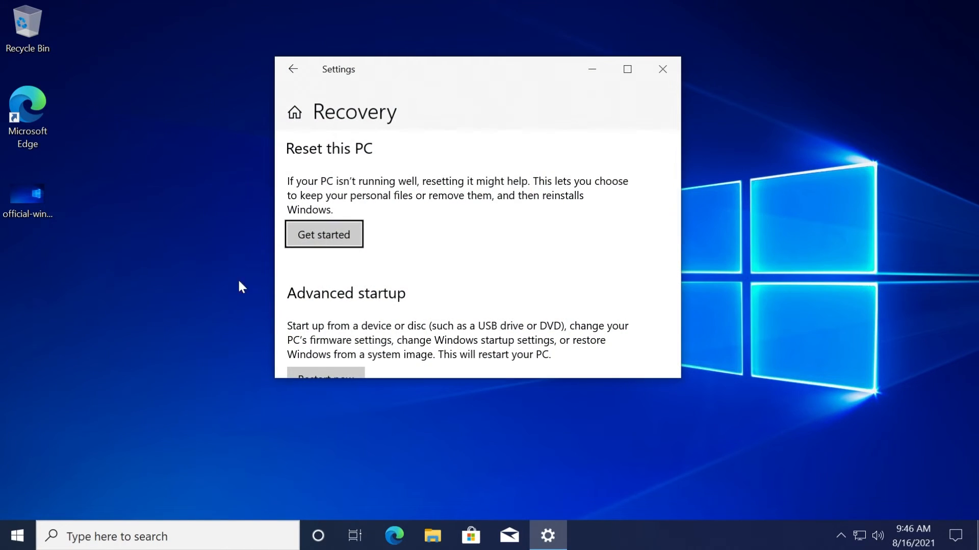
pyautogui.write('reset')
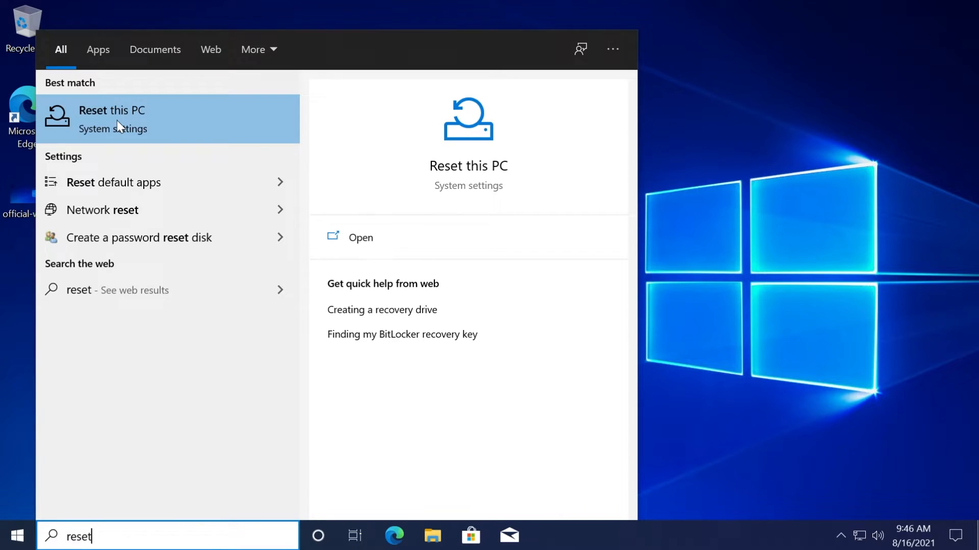
pyautogui.click(112, 119)
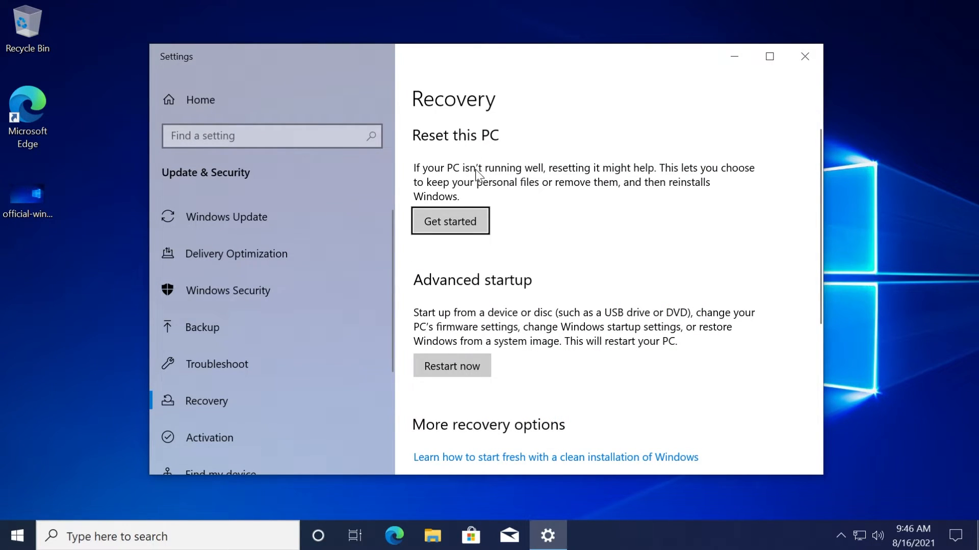
pyautogui.moveTo(685, 176)
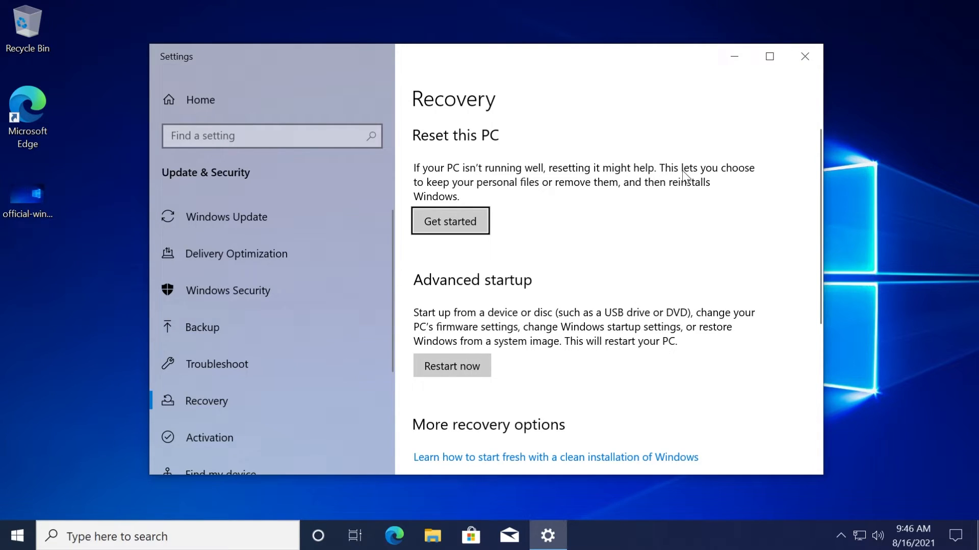
pyautogui.moveTo(614, 198)
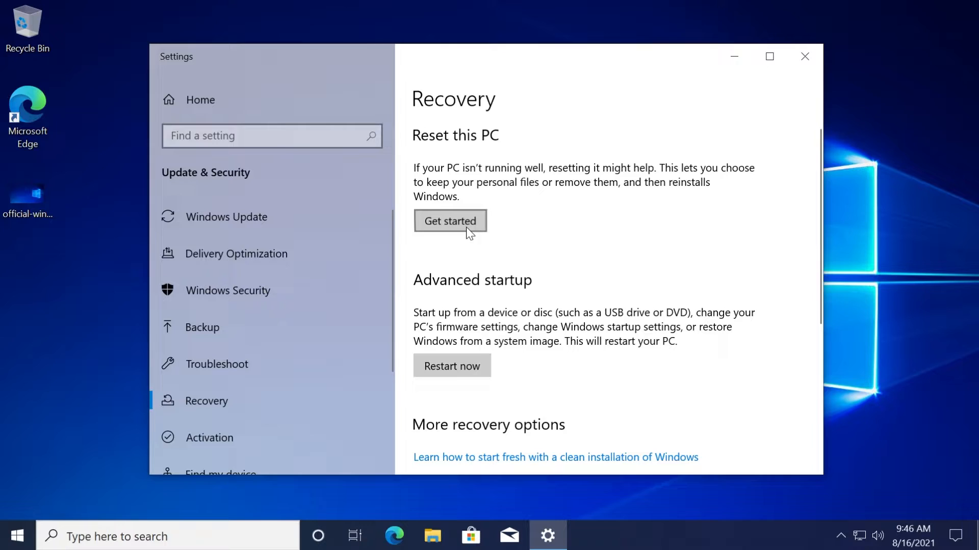
# Step: Start the reset wizard and choose the Cloud download reinstall option
pyautogui.click(450, 221)
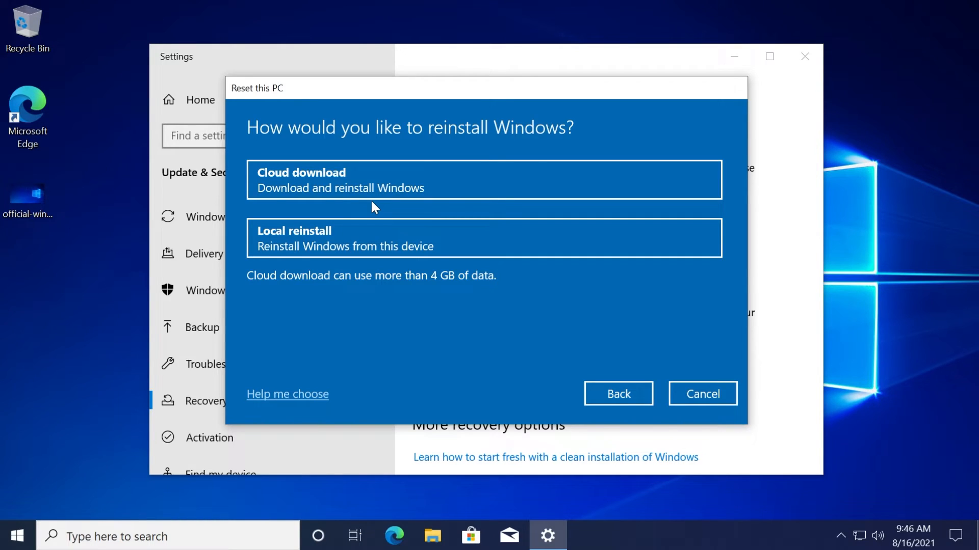
pyautogui.moveTo(470, 237)
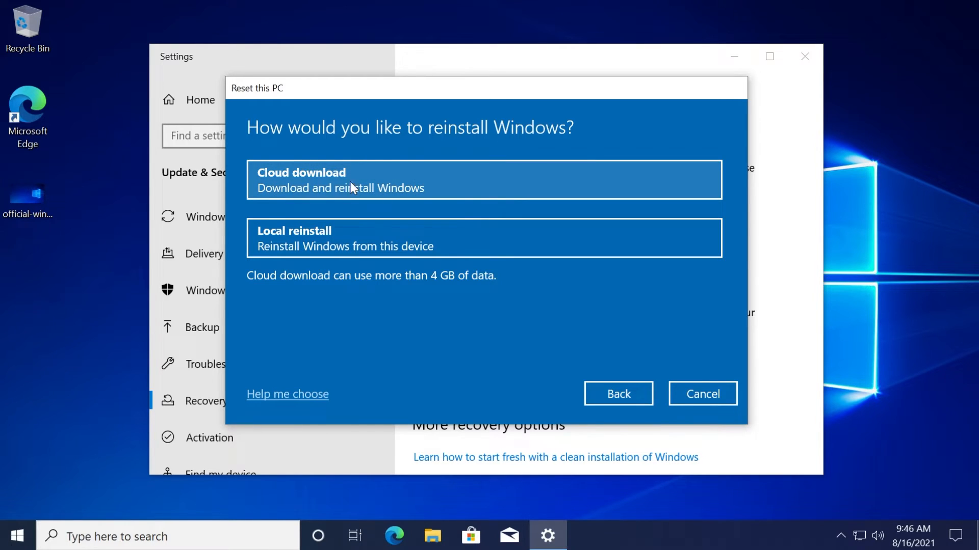
pyautogui.click(483, 180)
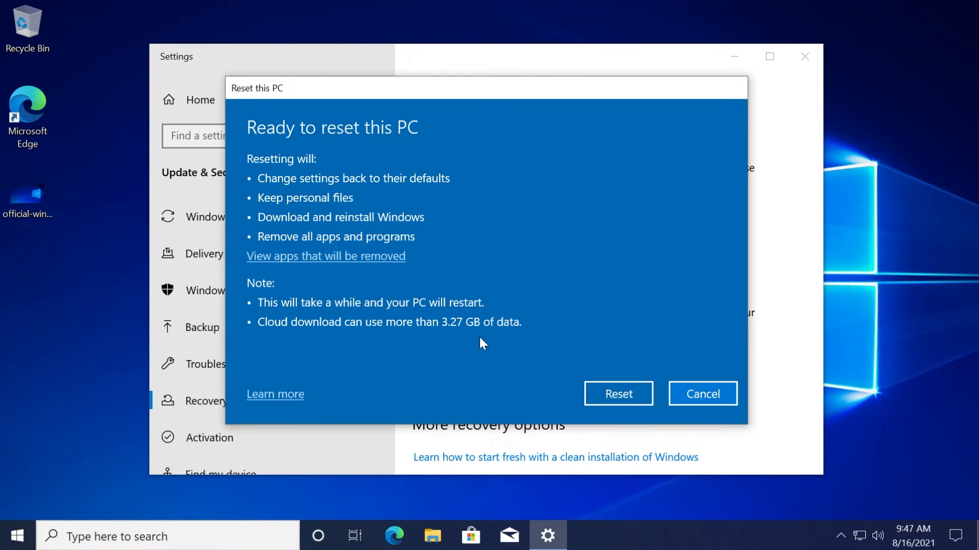
pyautogui.moveTo(337, 262)
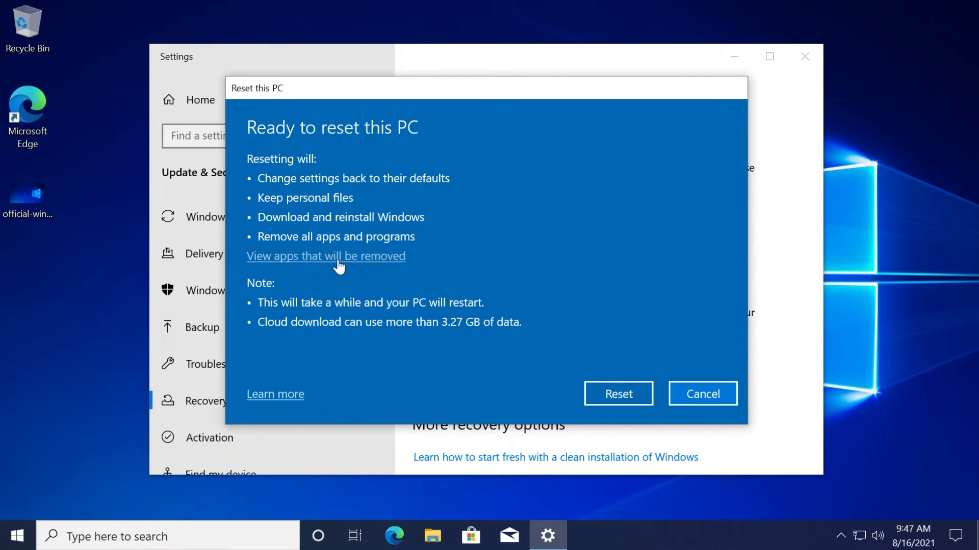
pyautogui.click(325, 256)
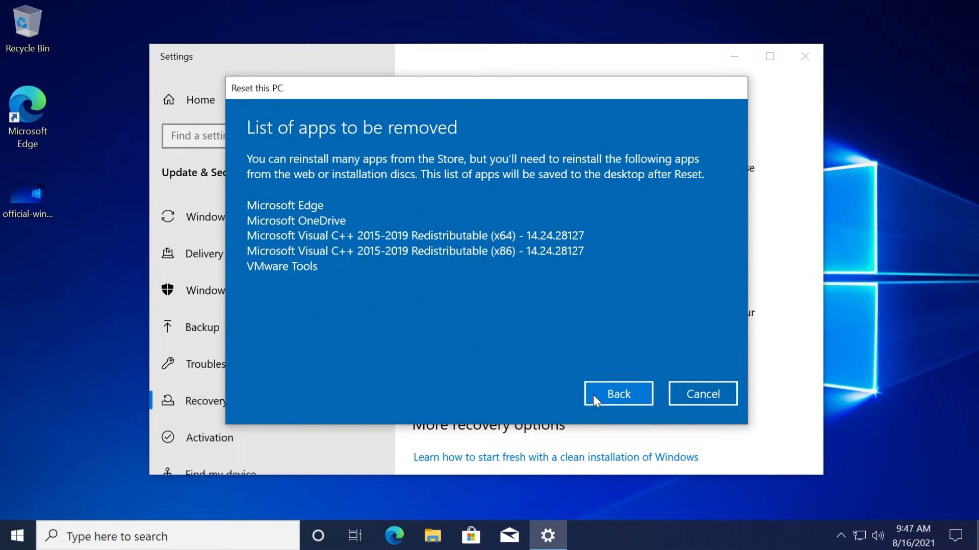
pyautogui.click(617, 394)
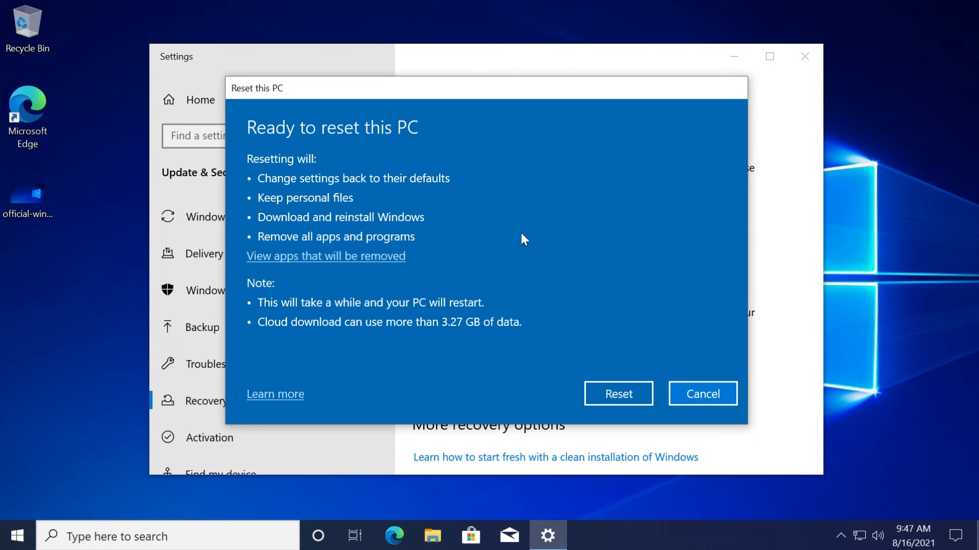
pyautogui.moveTo(517, 245)
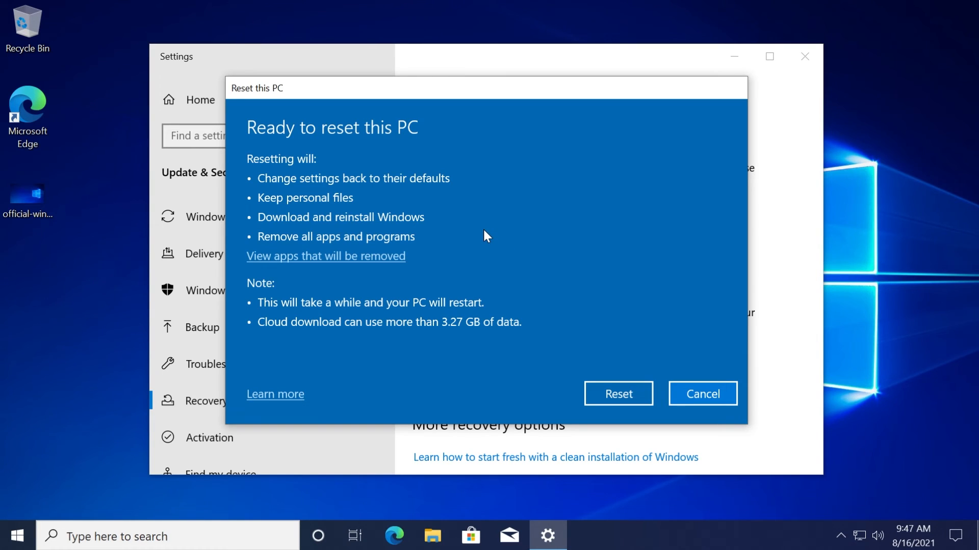
pyautogui.moveTo(468, 256)
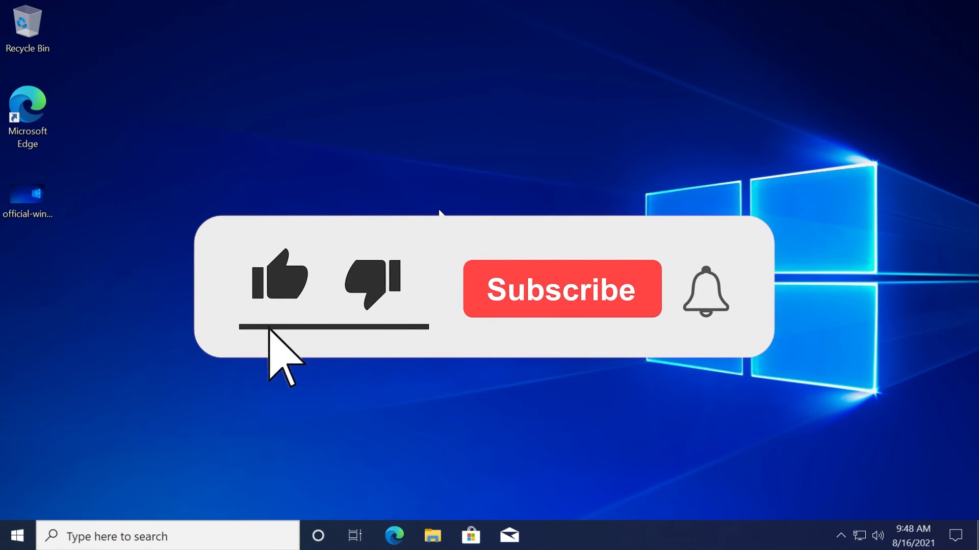
# Step: Cancel the Reset this PC dialog without starting the reset
pyautogui.click(560, 288)
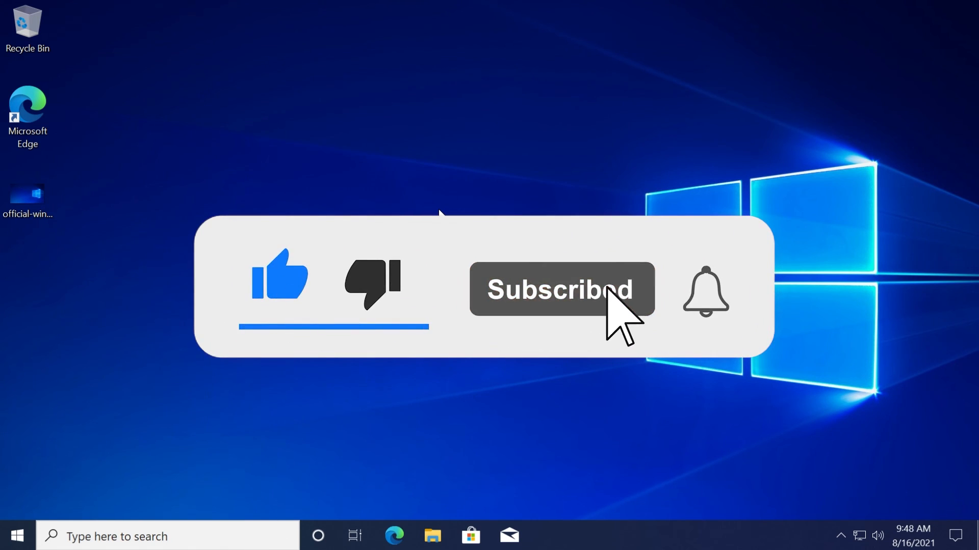